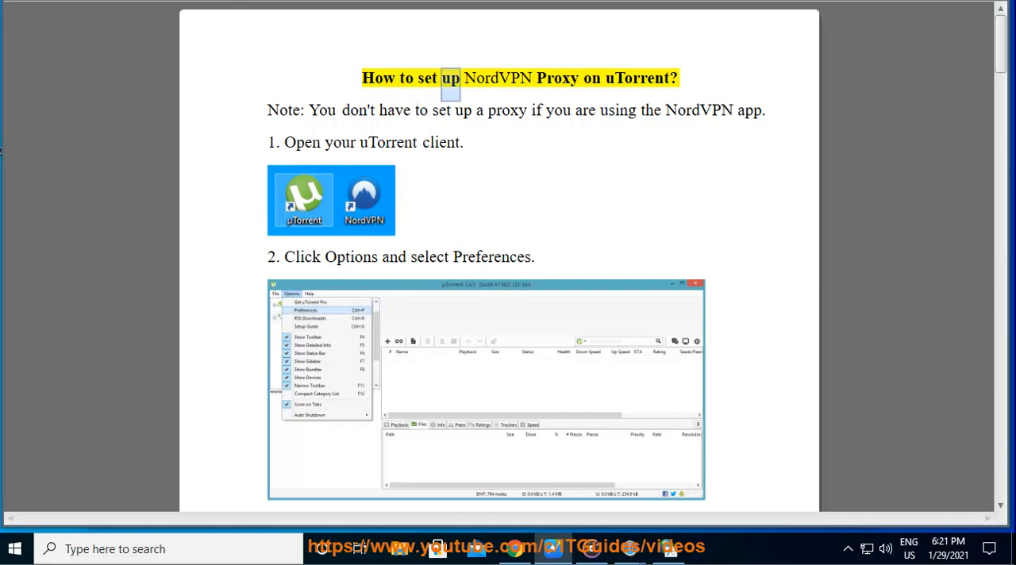
Start read-aloud playback at the guide's title and follow it through steps 1 to 3
{"action": "double_click", "coordinate": [639, 78]}
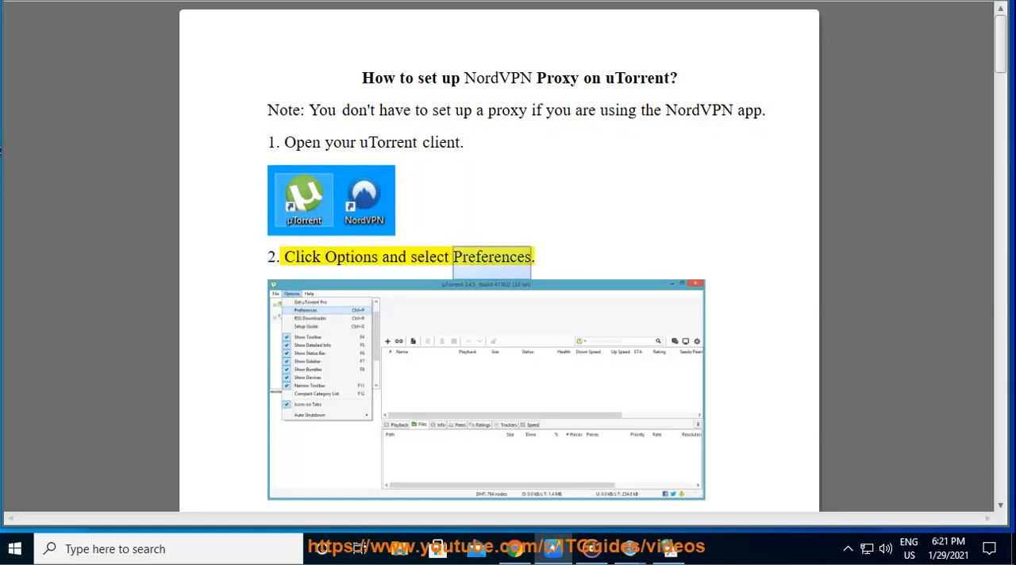
{"action": "scroll", "scroll_direction": "down", "scroll_amount": 3}
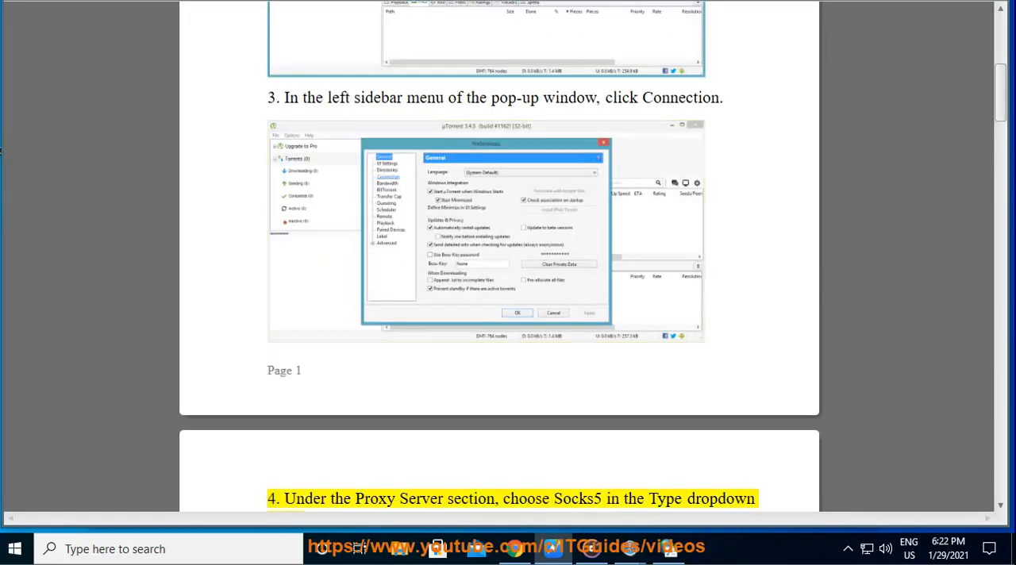
Follow playback through step 4 and the full NordVPN SOCKS proxy address list in step 5
{"action": "double_click", "coordinate": [525, 498]}
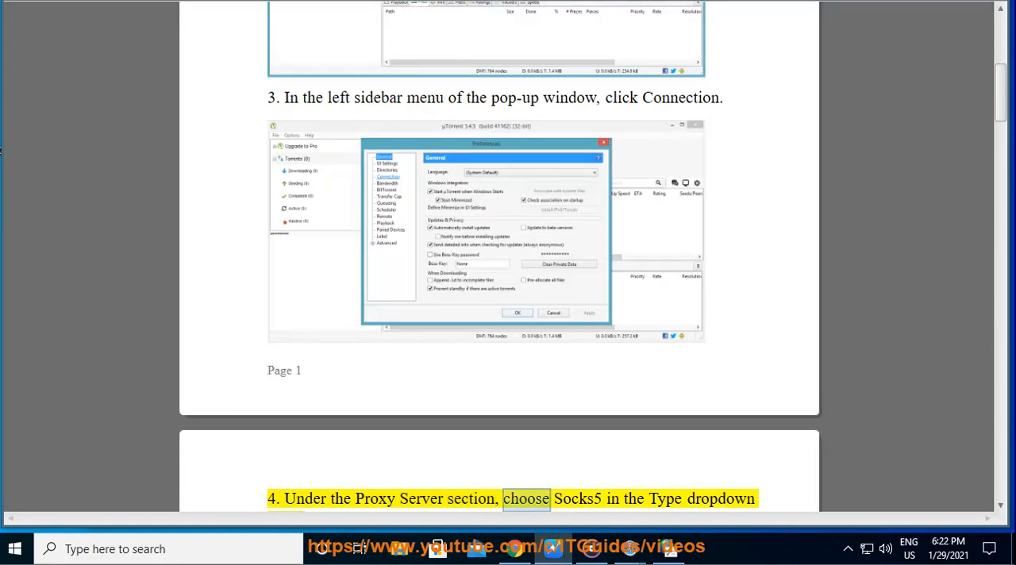
{"action": "scroll", "scroll_direction": "down", "scroll_amount": 3}
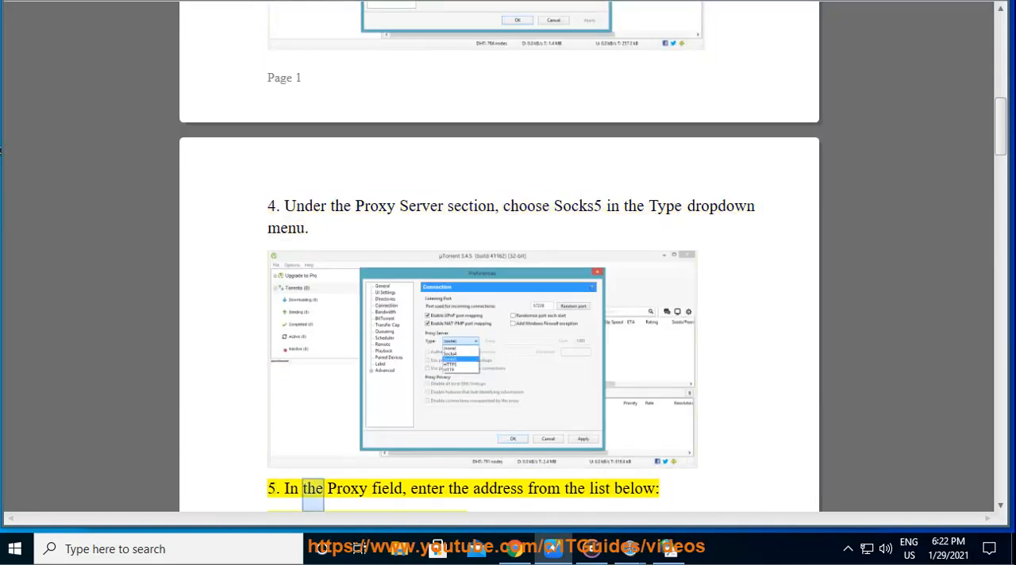
{"action": "double_click", "coordinate": [600, 489]}
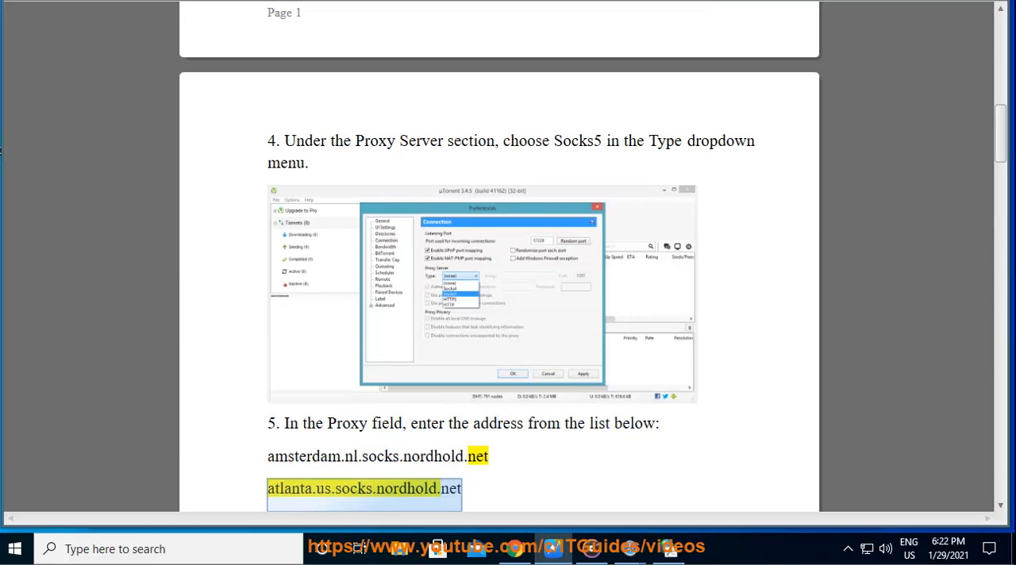
{"action": "scroll", "scroll_direction": "down", "scroll_amount": 3}
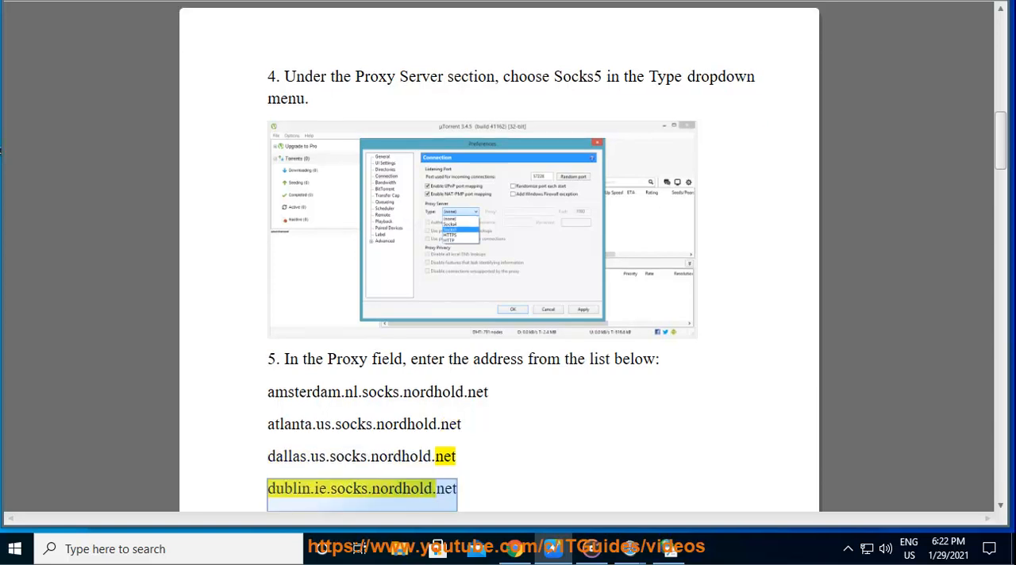
{"action": "scroll", "scroll_direction": "down", "scroll_amount": 3}
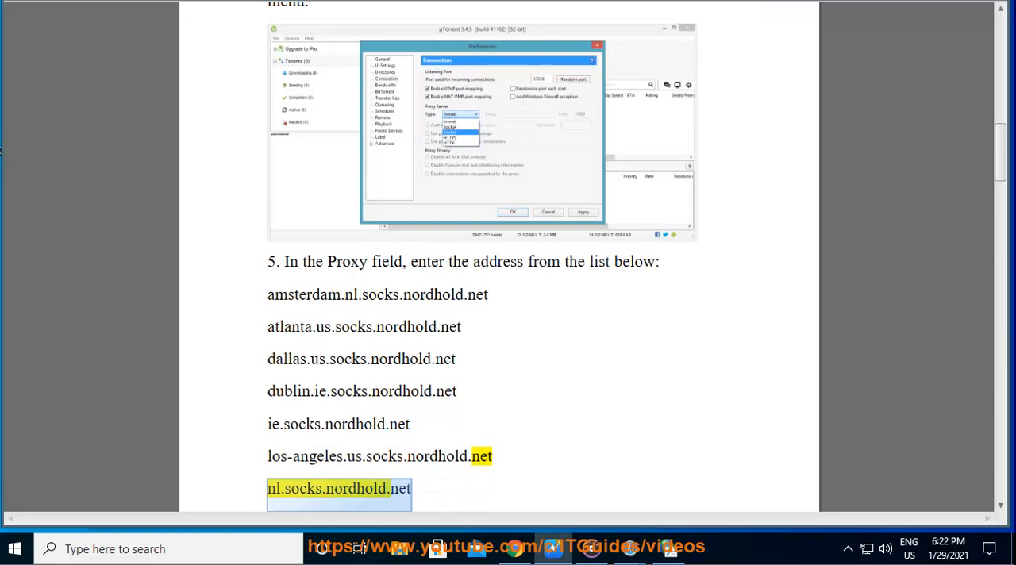
{"action": "scroll", "scroll_direction": "down", "scroll_amount": 3}
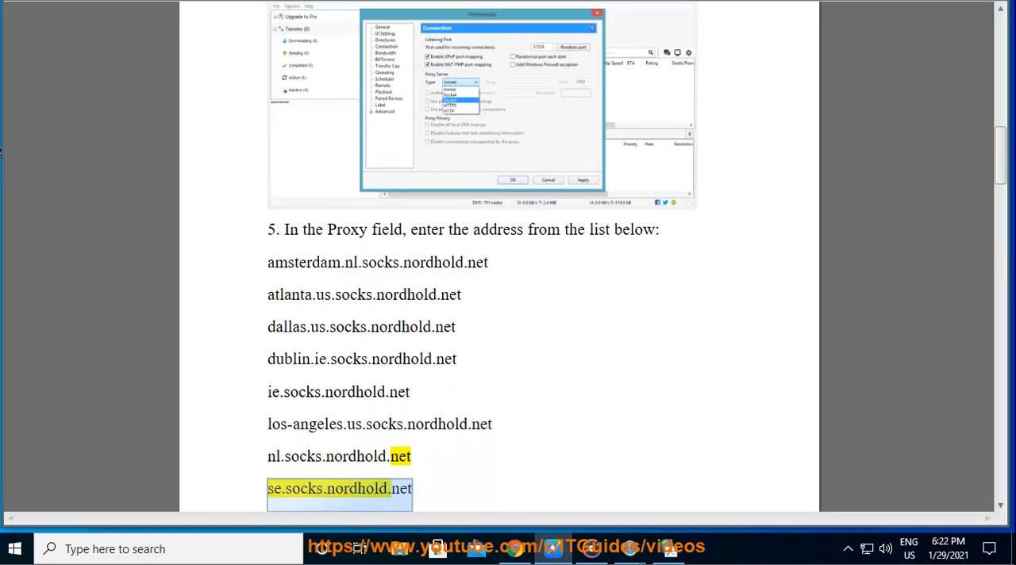
{"action": "scroll", "scroll_direction": "down", "scroll_amount": 3}
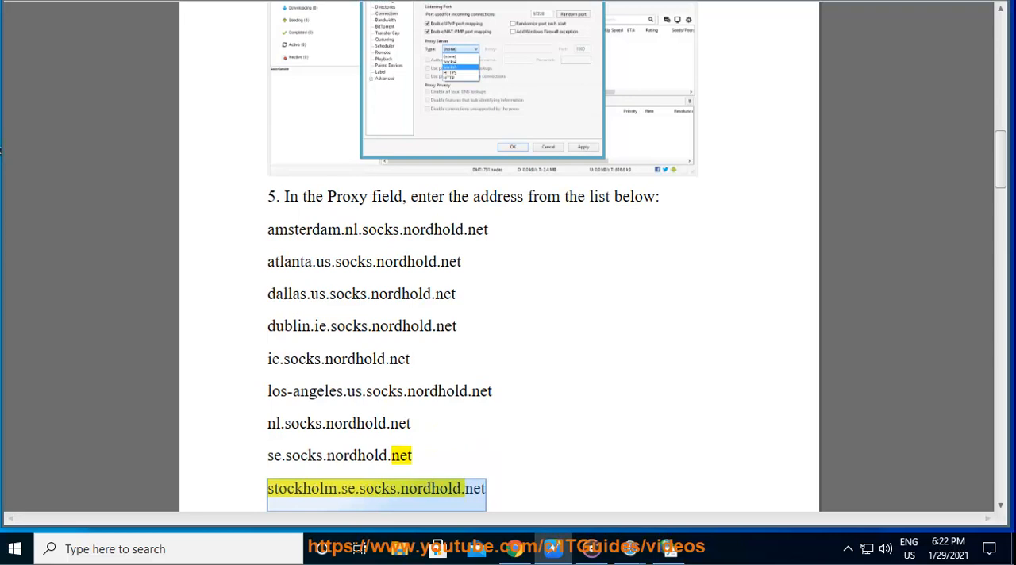
{"action": "scroll", "scroll_direction": "down", "scroll_amount": 3}
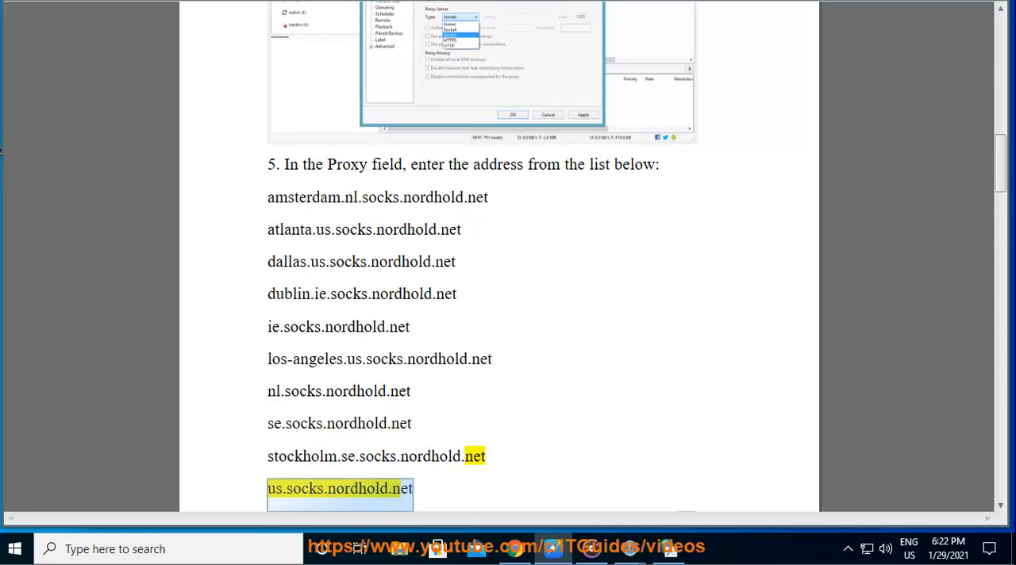
{"action": "scroll", "scroll_direction": "down", "scroll_amount": 3}
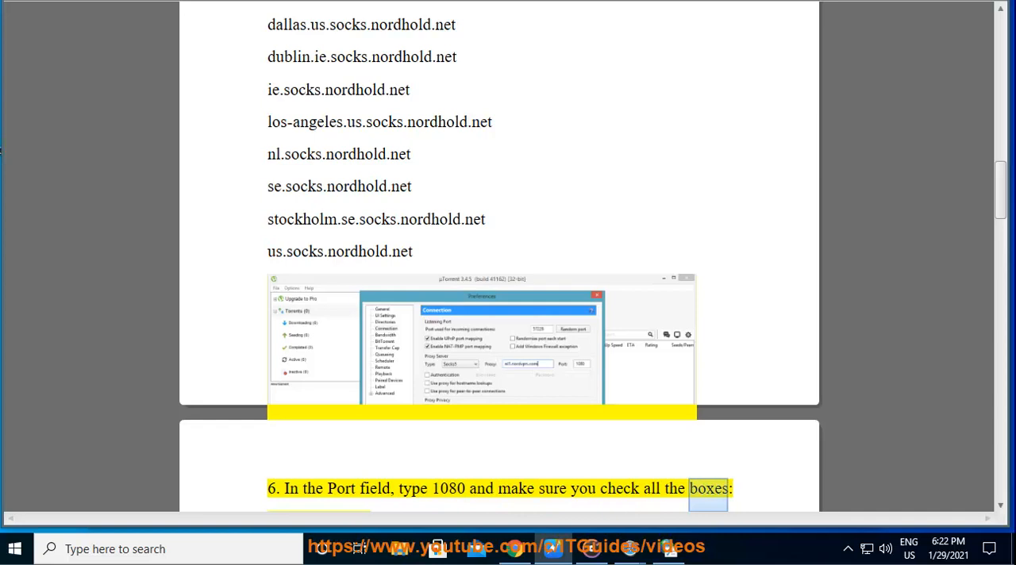
Follow playback through step 6's checkbox list and step 7 on entering NordVPN credentials
{"action": "scroll", "scroll_direction": "down", "scroll_amount": 3}
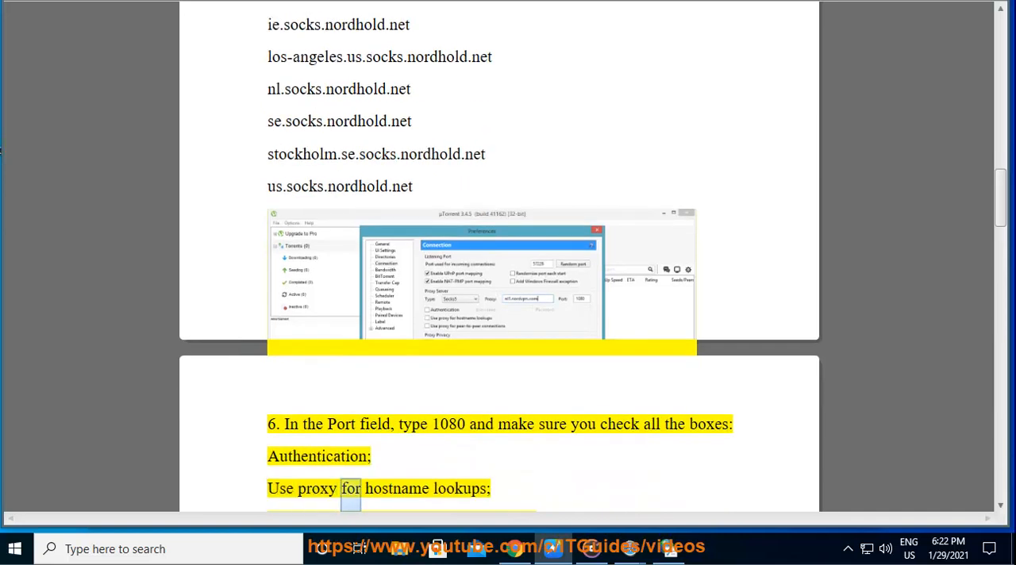
{"action": "scroll", "scroll_direction": "down", "scroll_amount": 3}
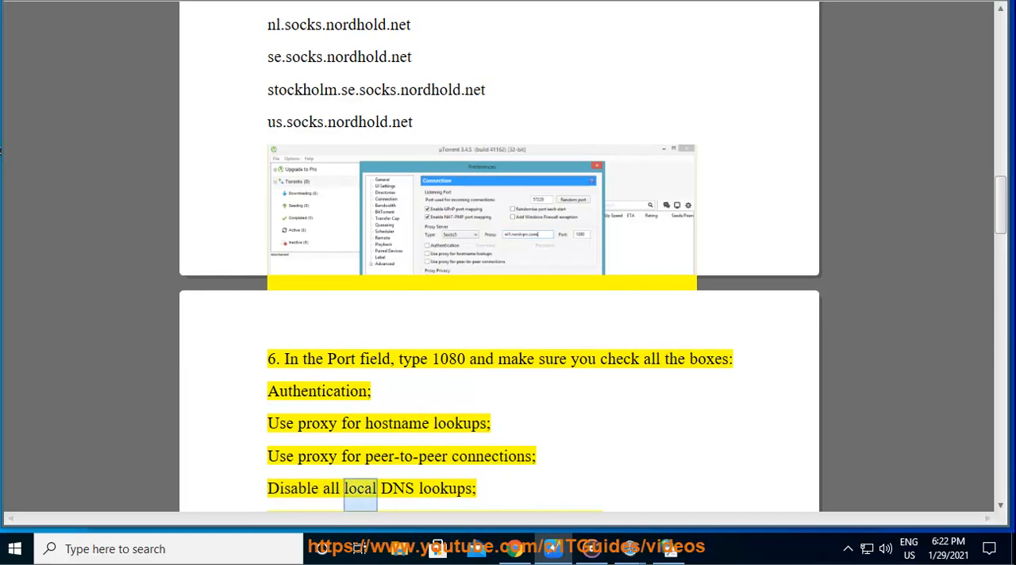
{"action": "scroll", "scroll_direction": "down", "scroll_amount": 3}
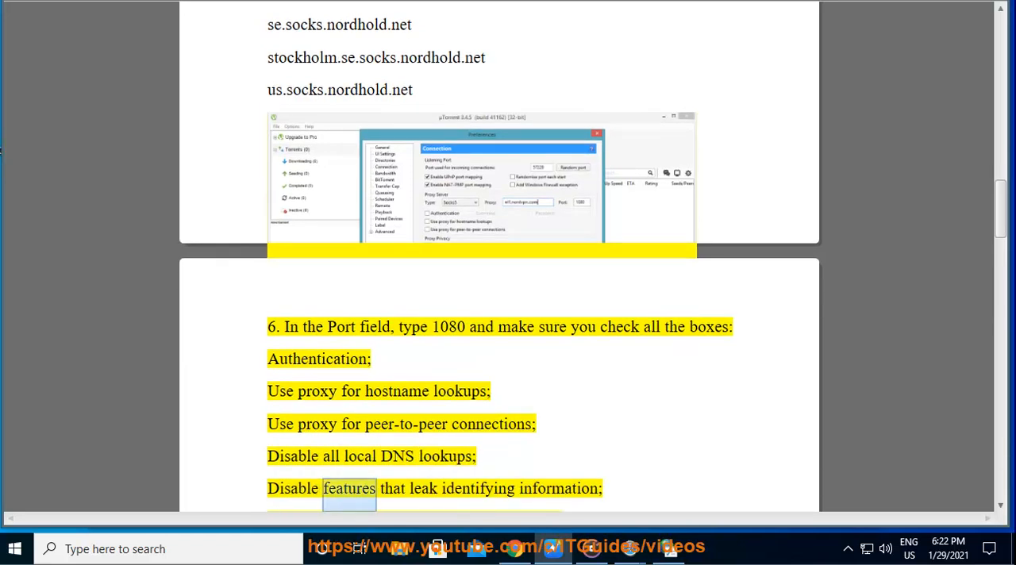
{"action": "scroll", "scroll_direction": "down", "scroll_amount": 3}
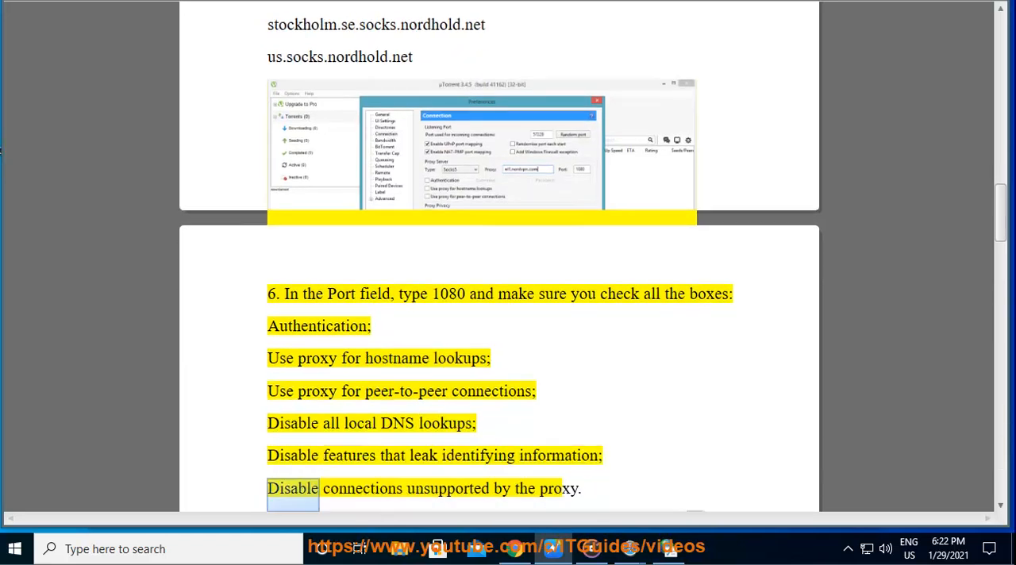
{"action": "double_click", "coordinate": [559, 489]}
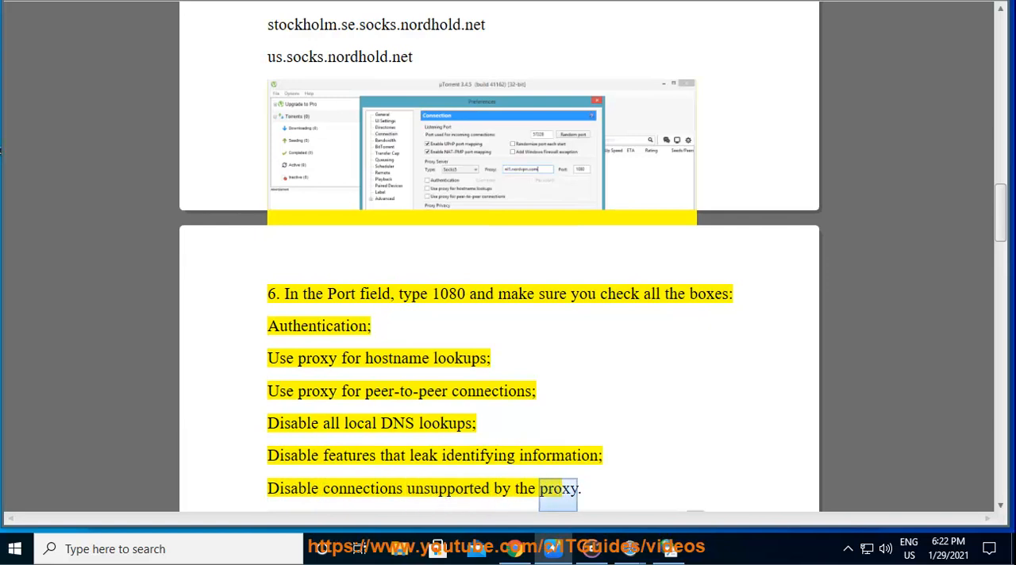
{"action": "scroll", "scroll_direction": "down", "scroll_amount": 3}
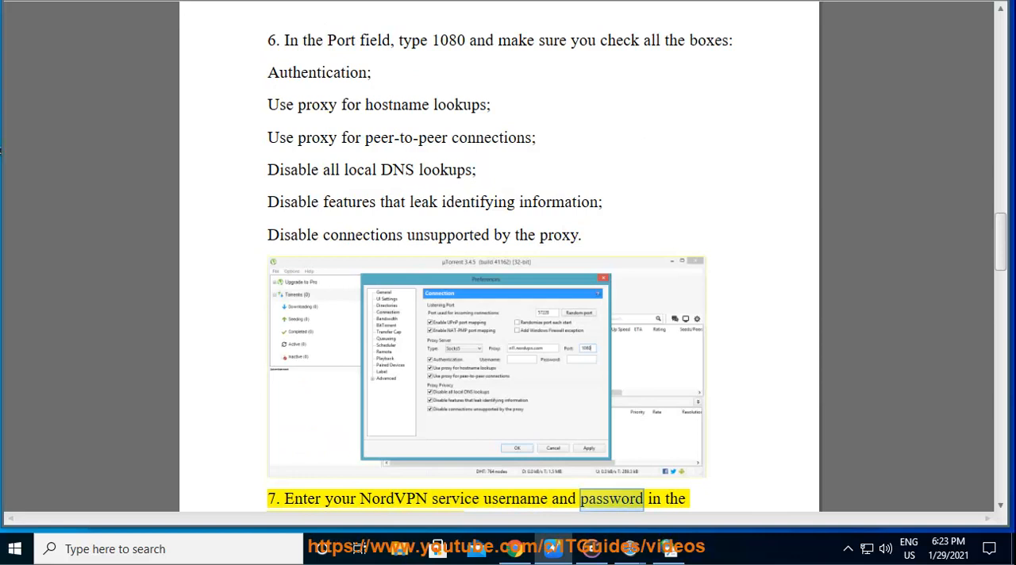
{"action": "scroll", "scroll_direction": "down", "scroll_amount": 3}
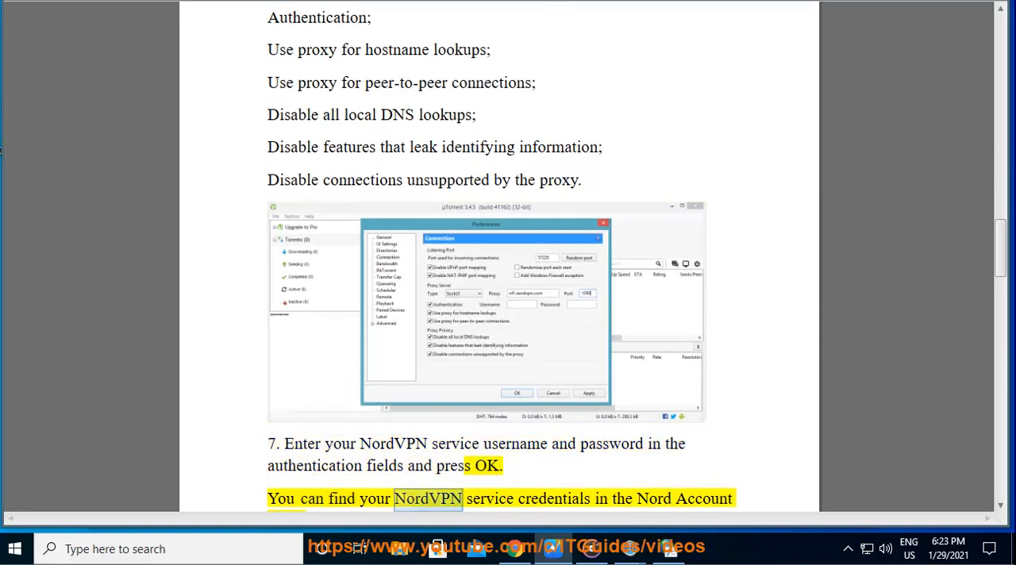
{"action": "scroll", "scroll_direction": "down", "scroll_amount": 3}
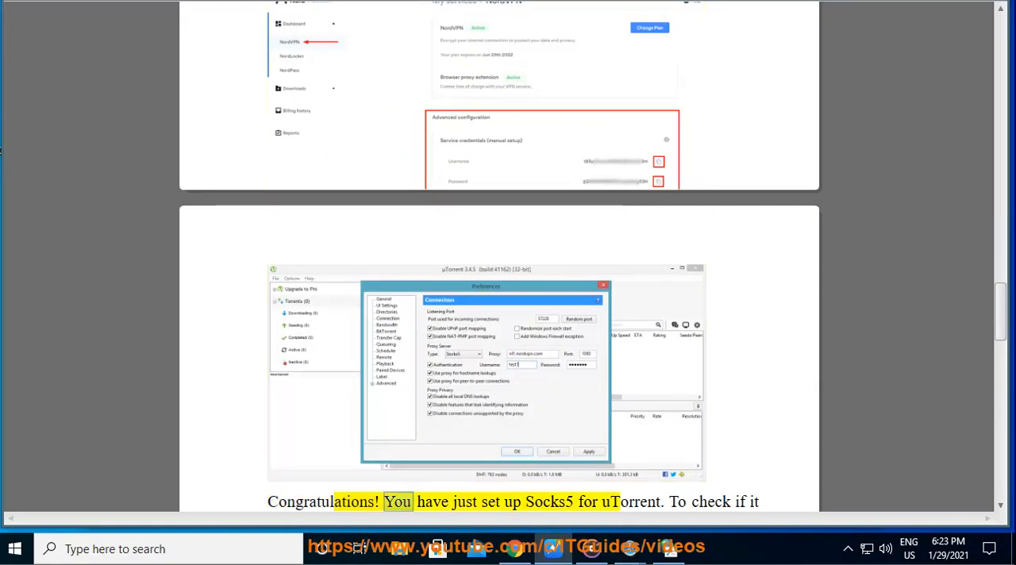
Follow playback through the Congratulations paragraph and Magnet Link verification steps 1 to 3
{"action": "double_click", "coordinate": [628, 502]}
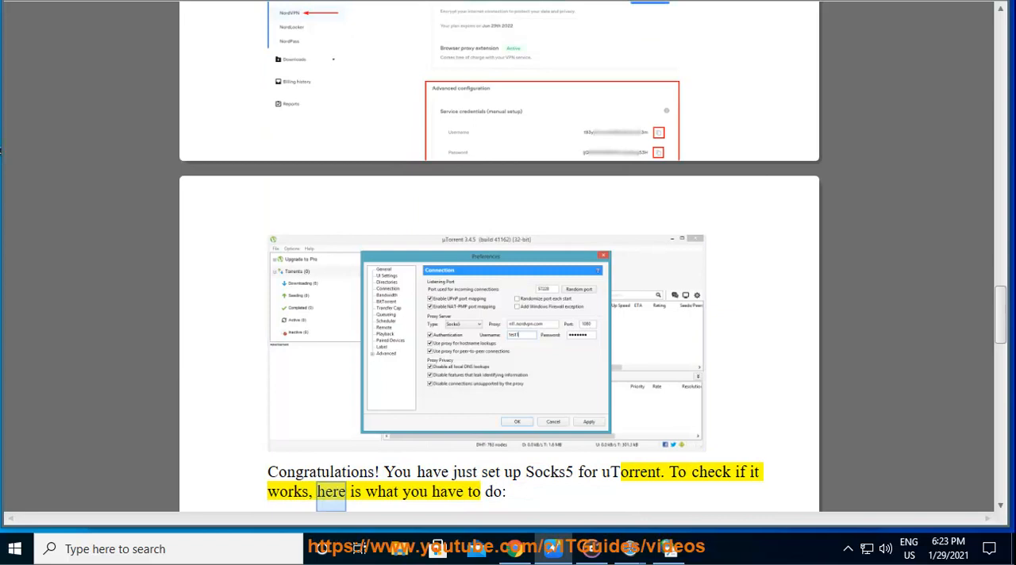
{"action": "scroll", "scroll_direction": "down", "scroll_amount": 3}
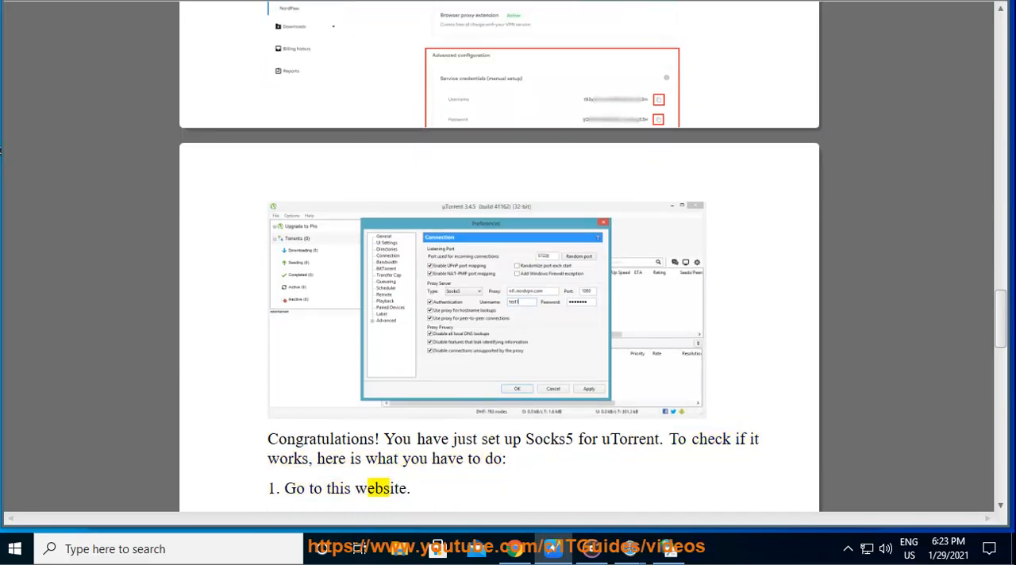
{"action": "scroll", "scroll_direction": "down", "scroll_amount": 3}
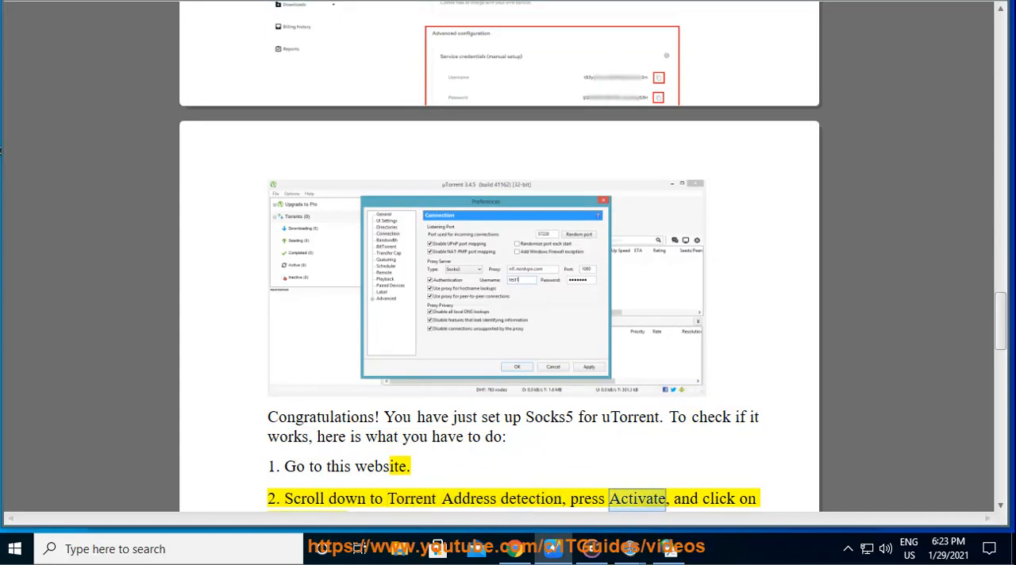
{"action": "scroll", "scroll_direction": "down", "scroll_amount": 3}
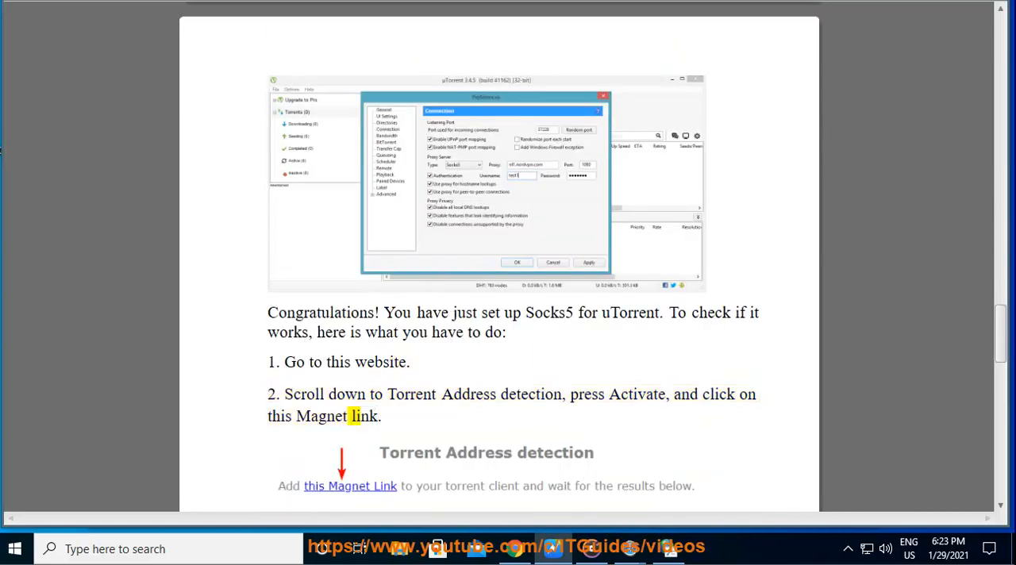
{"action": "scroll", "scroll_direction": "down", "scroll_amount": 3}
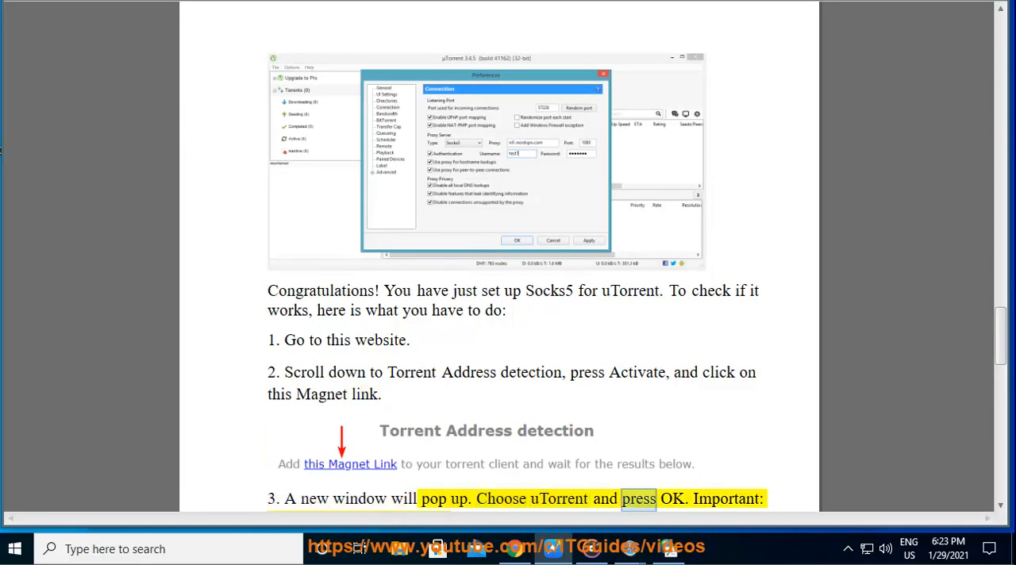
{"action": "scroll", "scroll_direction": "down", "scroll_amount": 3}
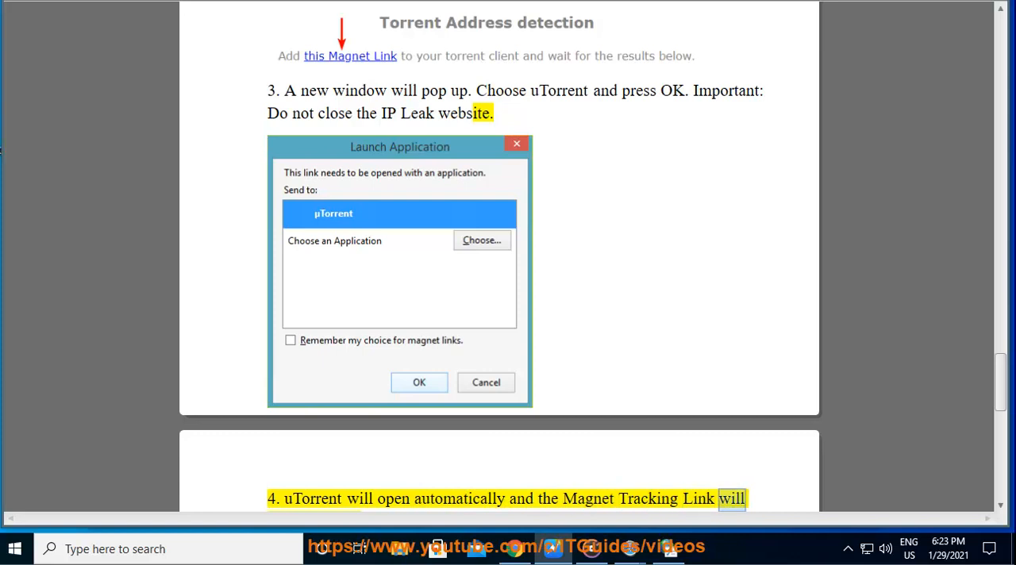
Follow verification steps 4 and 5 and bring the Torrent Address IP-check result into view
{"action": "scroll", "scroll_direction": "down", "scroll_amount": 3}
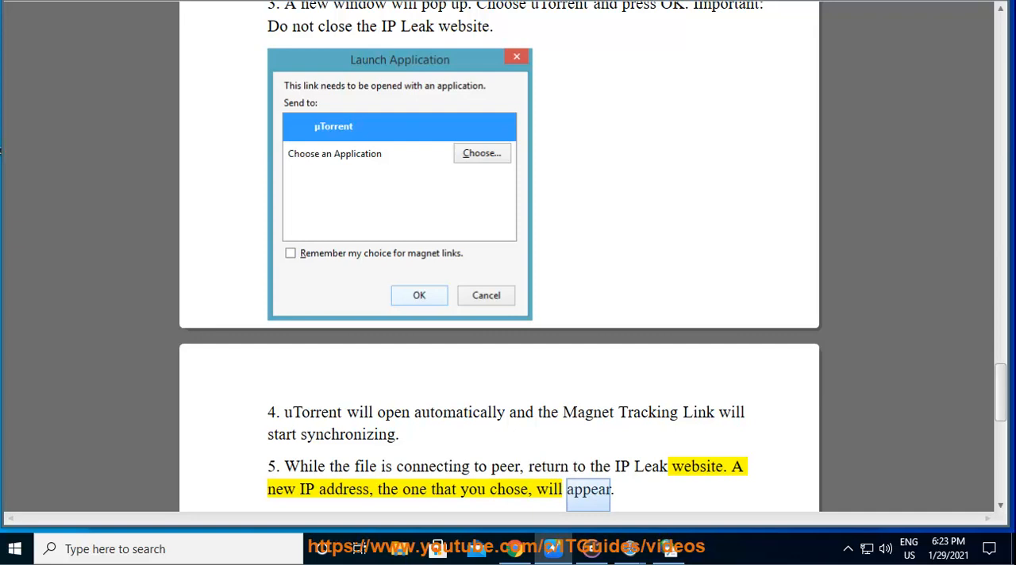
{"action": "scroll", "scroll_direction": "down", "scroll_amount": 3}
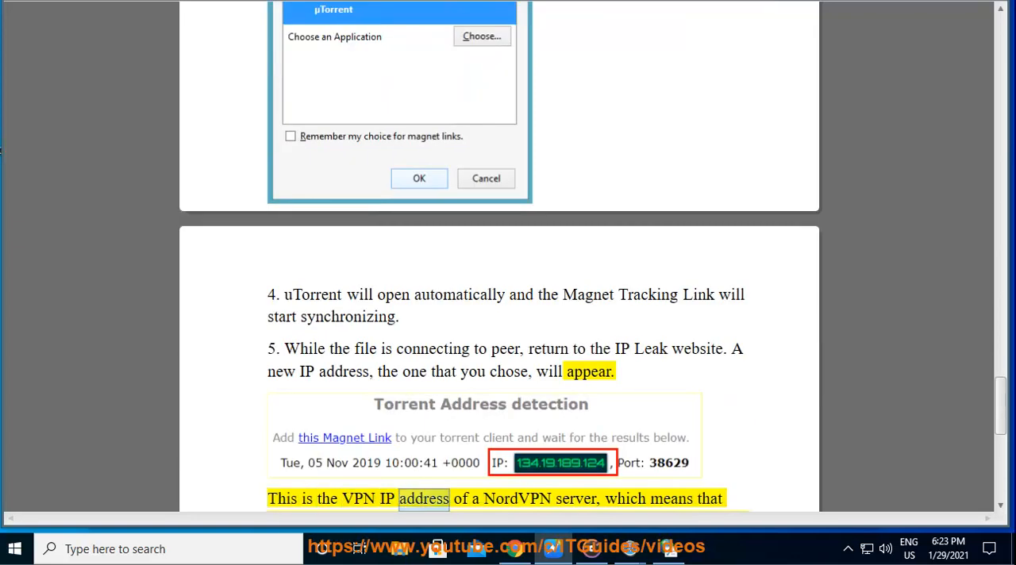
{"action": "scroll", "scroll_direction": "down", "scroll_amount": 3}
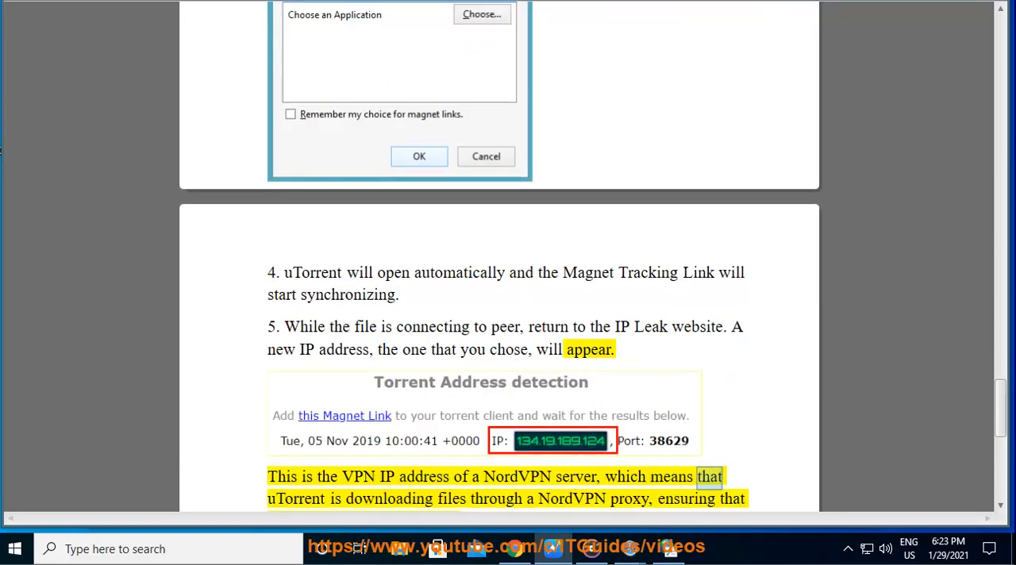
{"action": "double_click", "coordinate": [572, 499]}
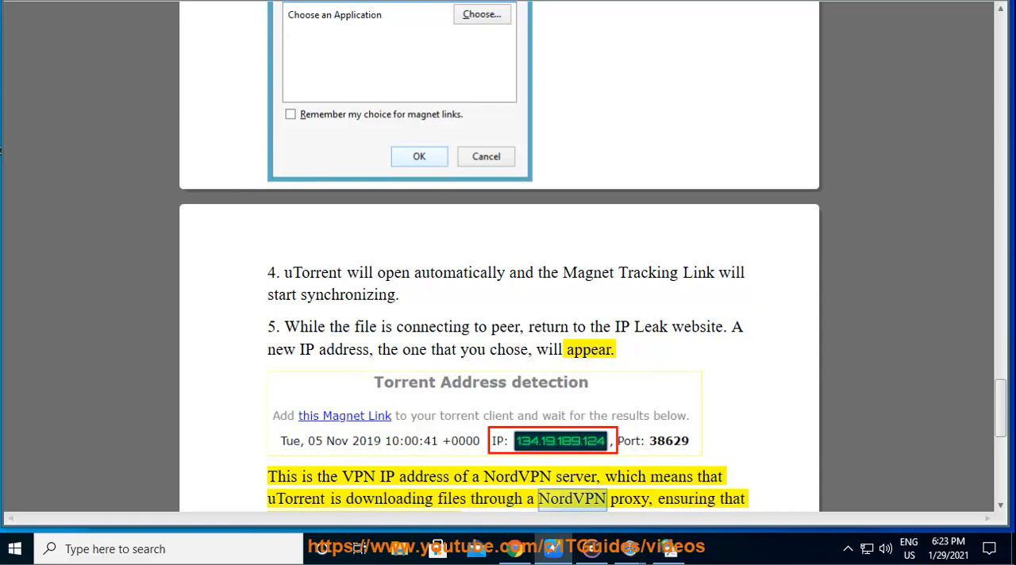